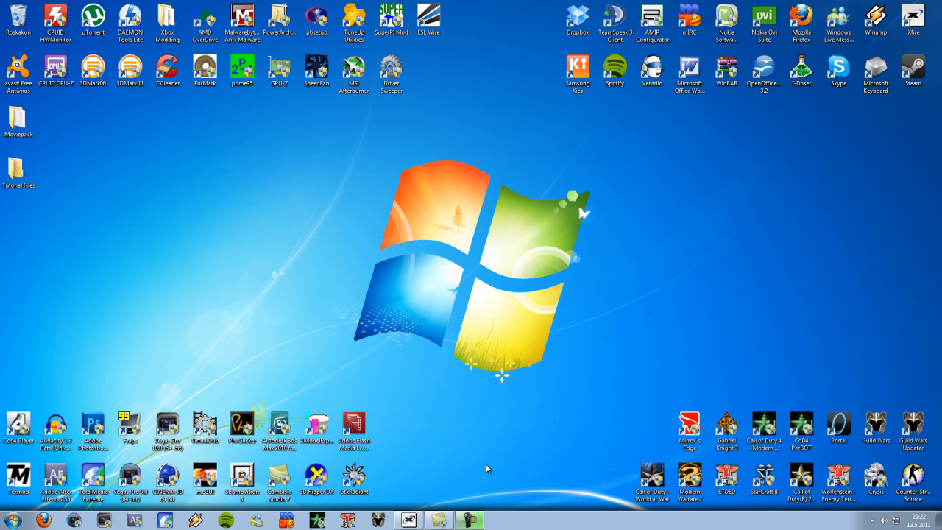
mouse_move(592, 371)
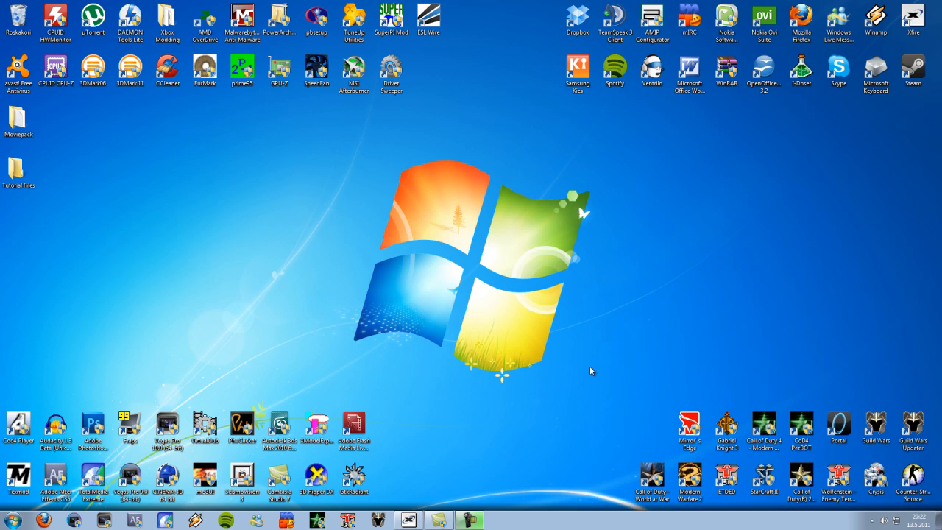
mouse_move(304, 152)
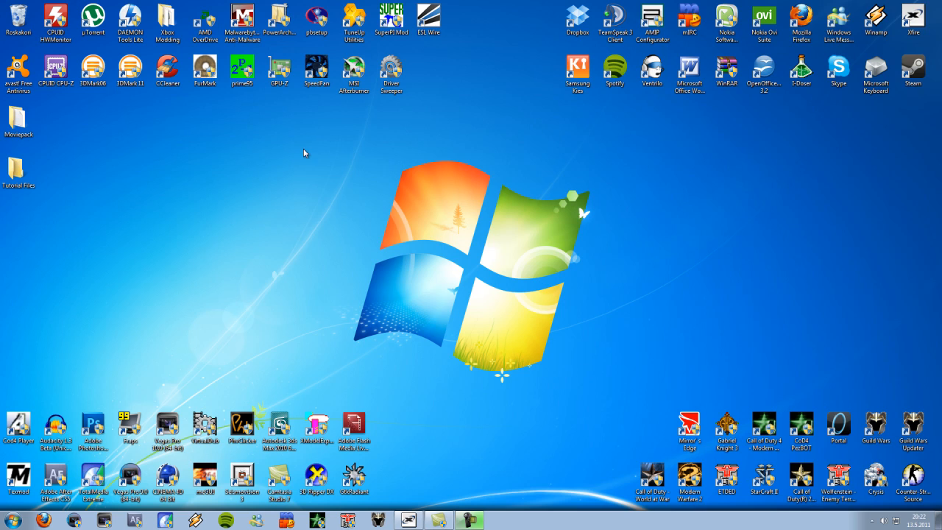
Browse into the Moviepack and Snipers folders, then close that Explorer window
click(17, 120)
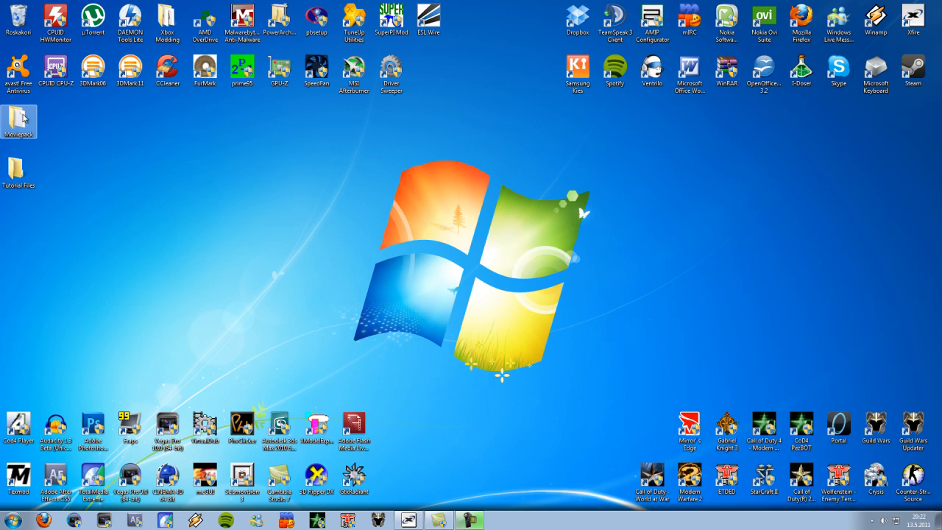
double_click(18, 118)
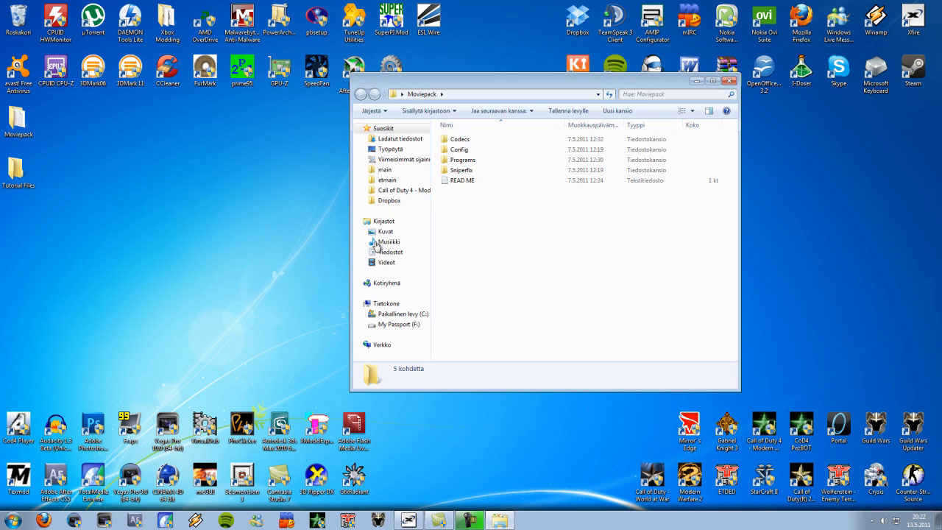
double_click(456, 139)
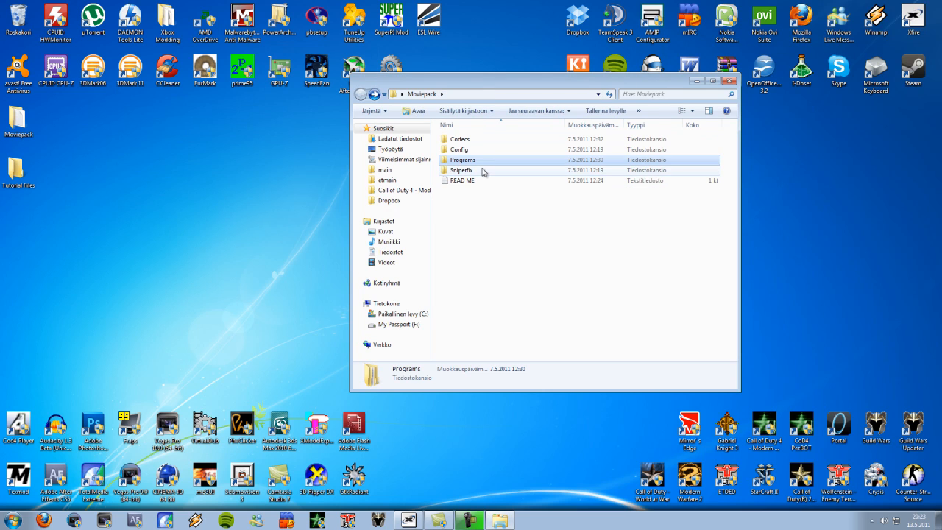
double_click(462, 171)
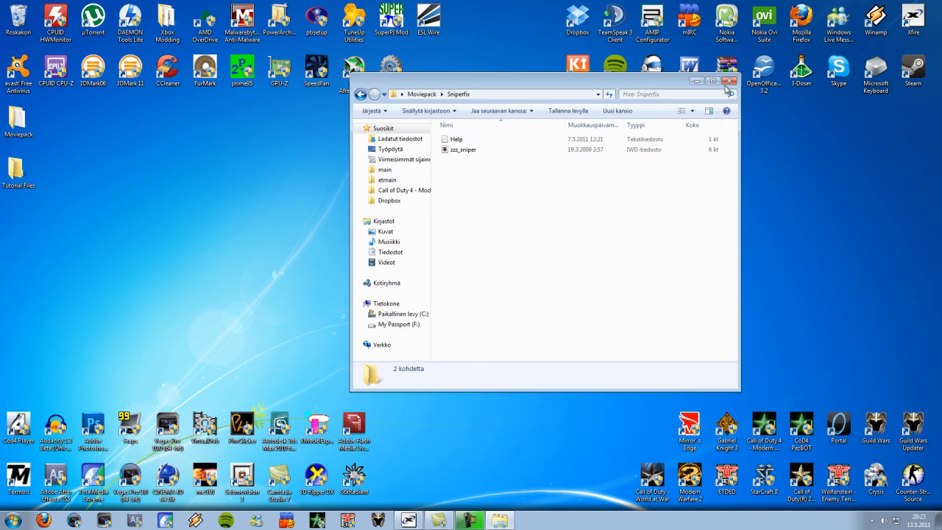
click(729, 81)
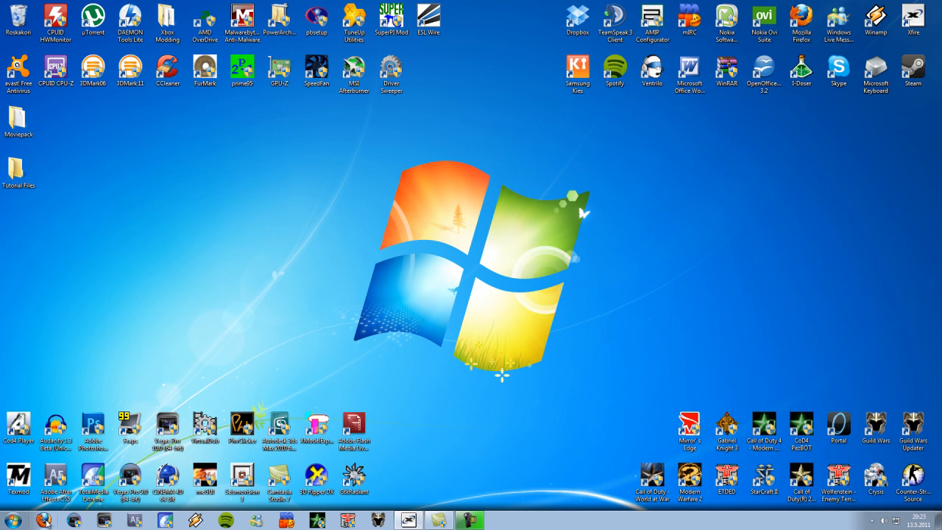
In the web browser, visit nvidia.com's driver downloads page and look up AMD
click(203, 73)
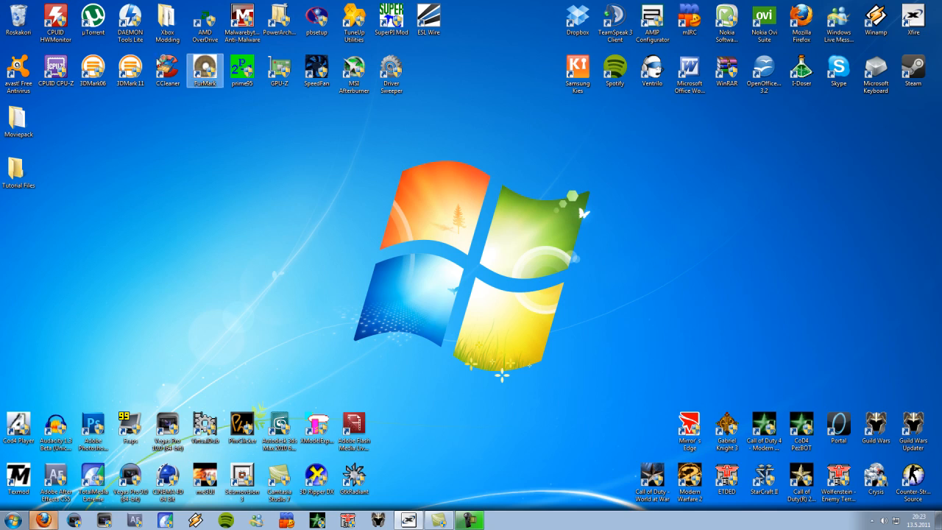
click(47, 515)
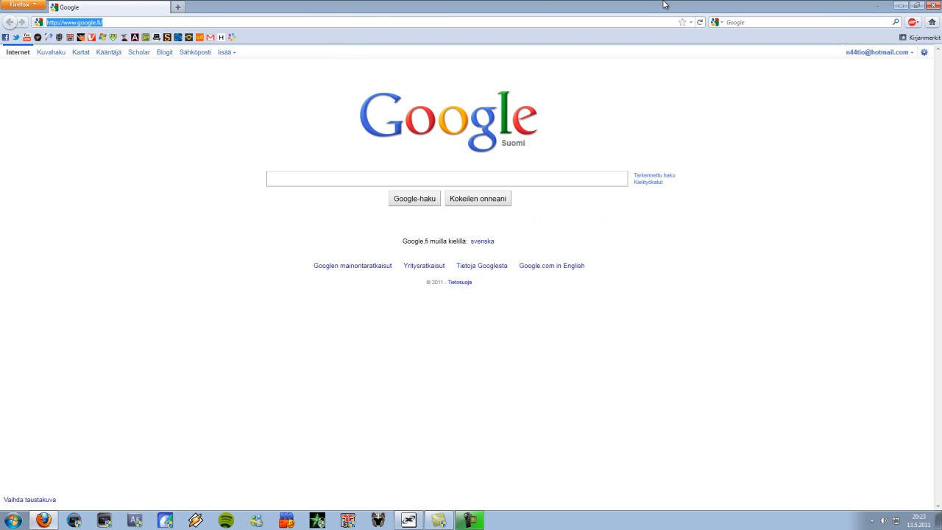
text(nvdia.com/)
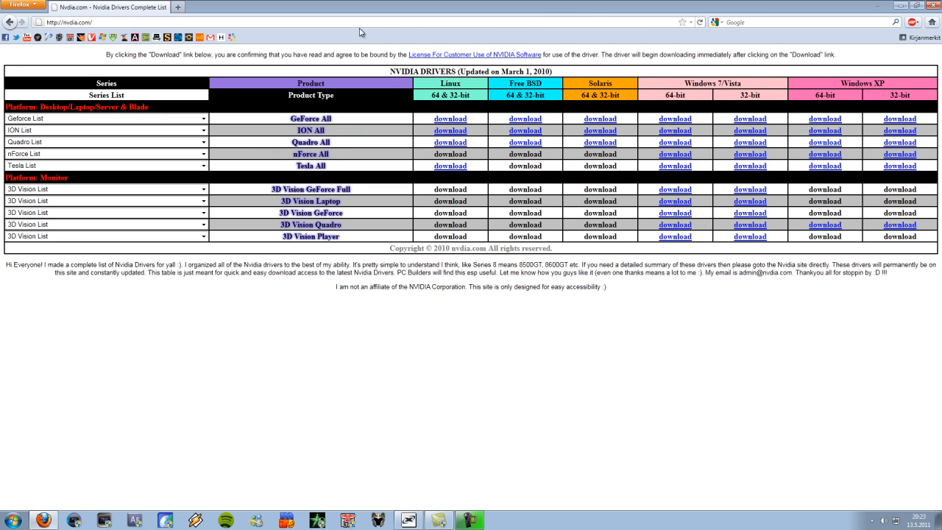
text(nvidia.c)
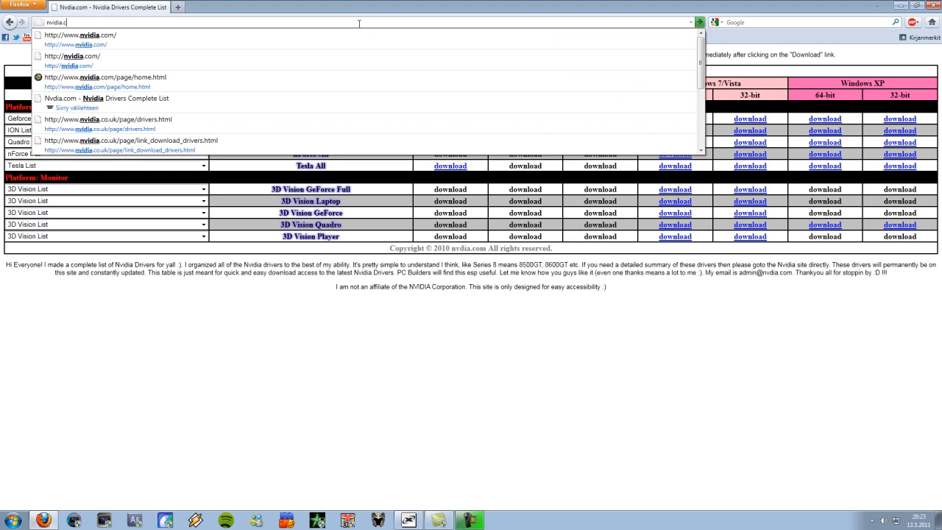
click(100, 85)
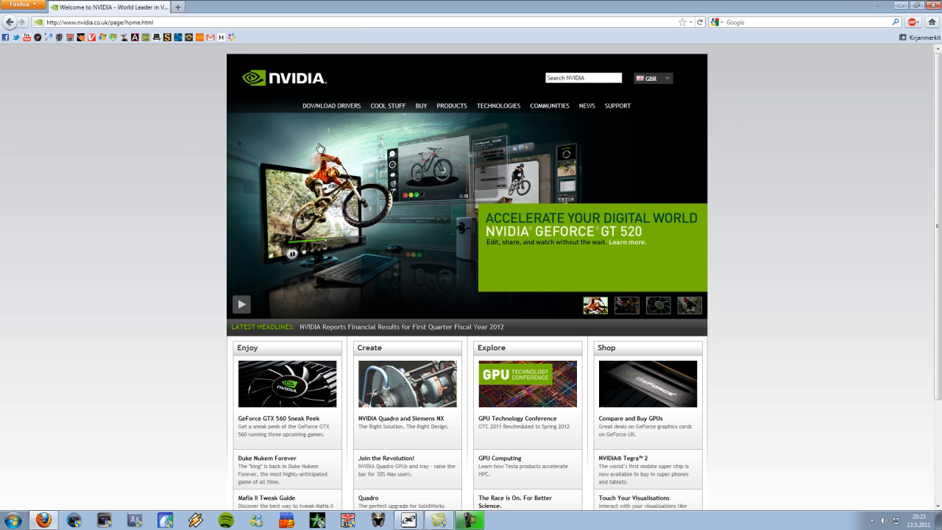
click(333, 106)
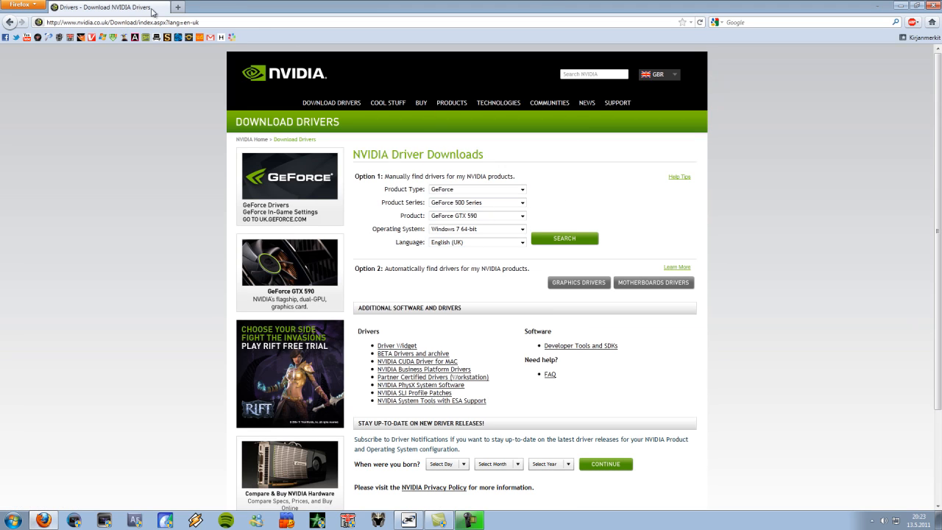
text(amd)
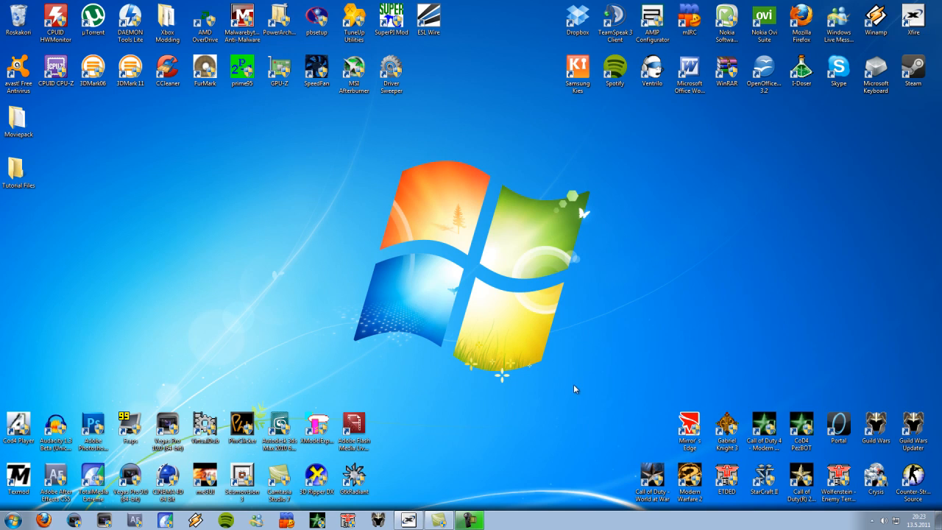
mouse_move(38, 237)
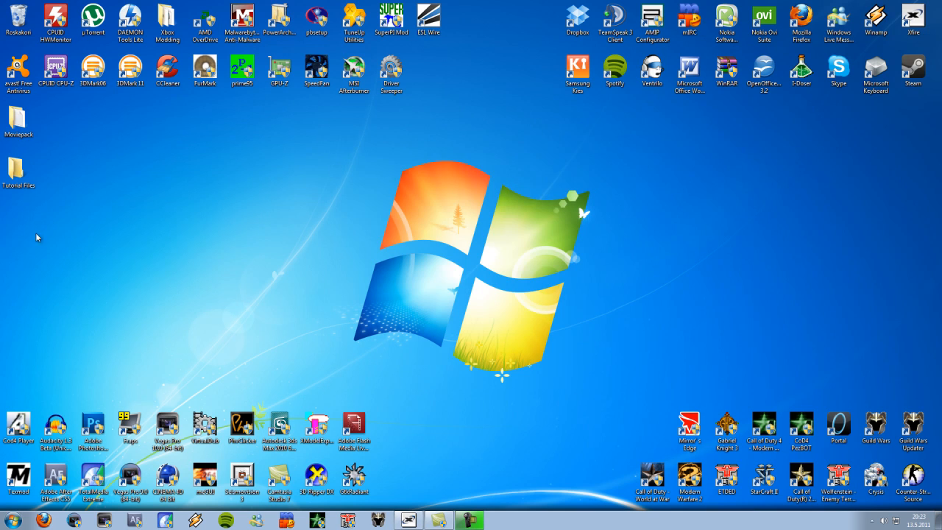
mouse_move(241, 485)
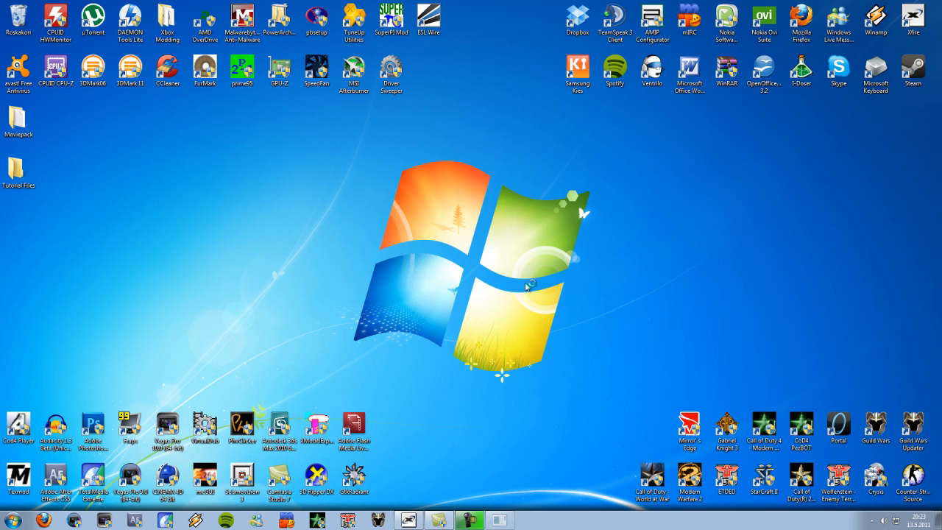
Launch Seismovision 3 unregistered and set Call of Duty 4's dm_1 player application to iw3mp.exe
double_click(241, 480)
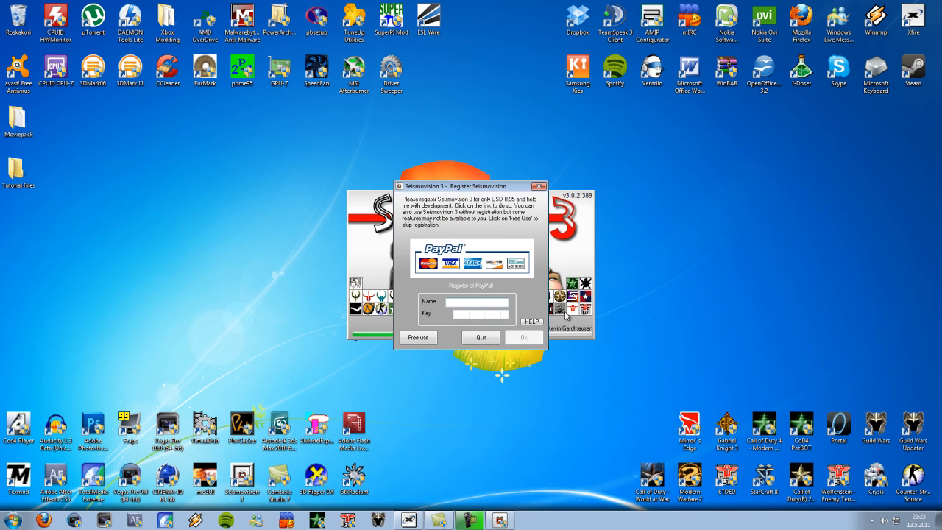
click(418, 337)
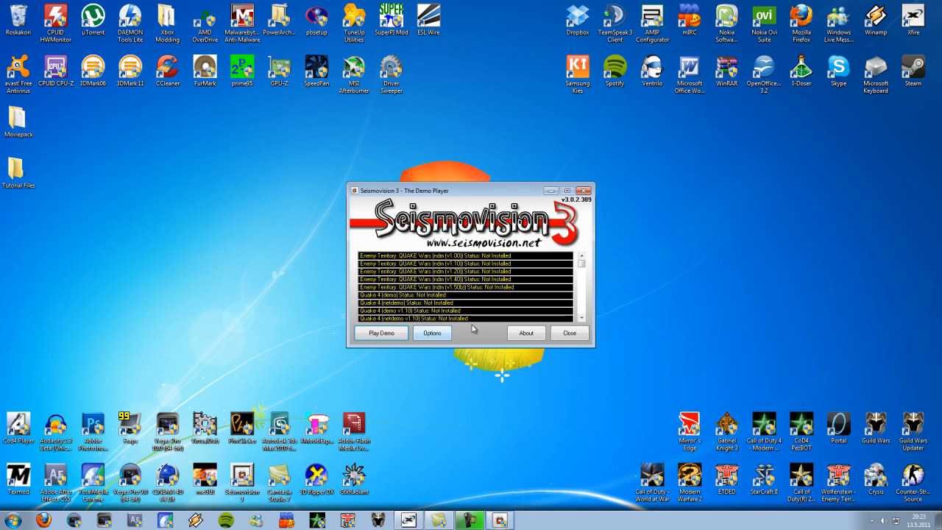
click(431, 333)
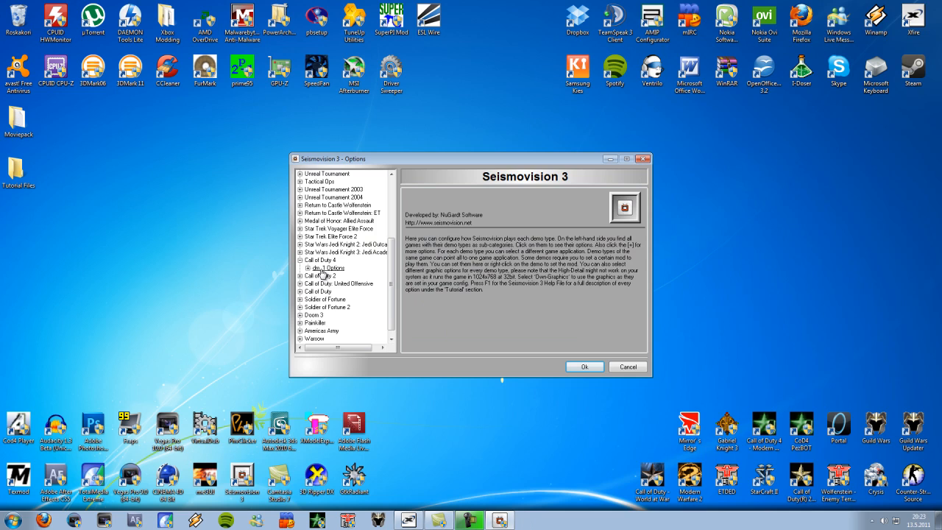
click(325, 267)
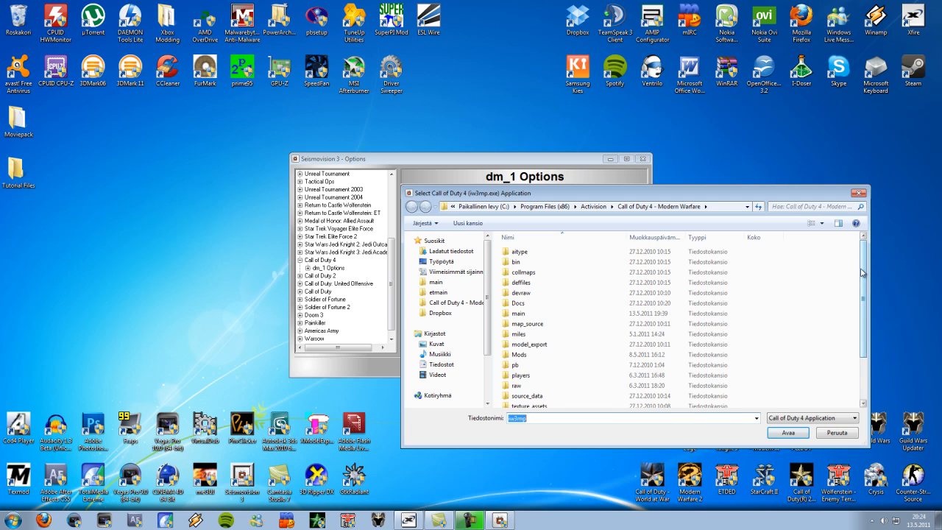
scroll(down, 3)
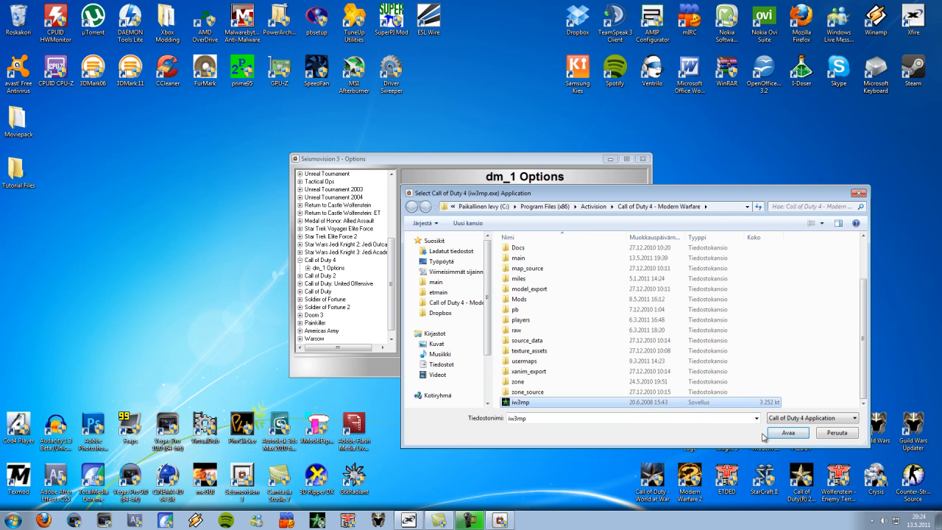
click(793, 433)
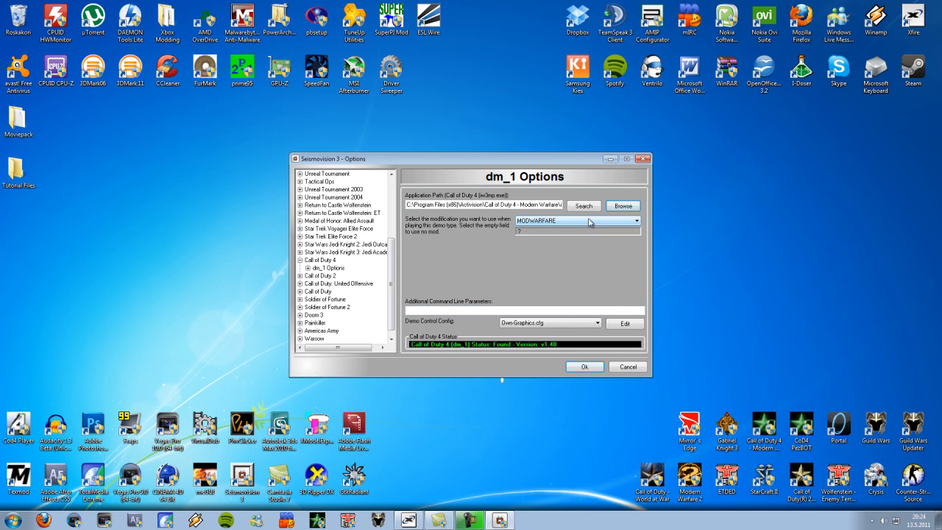
click(636, 221)
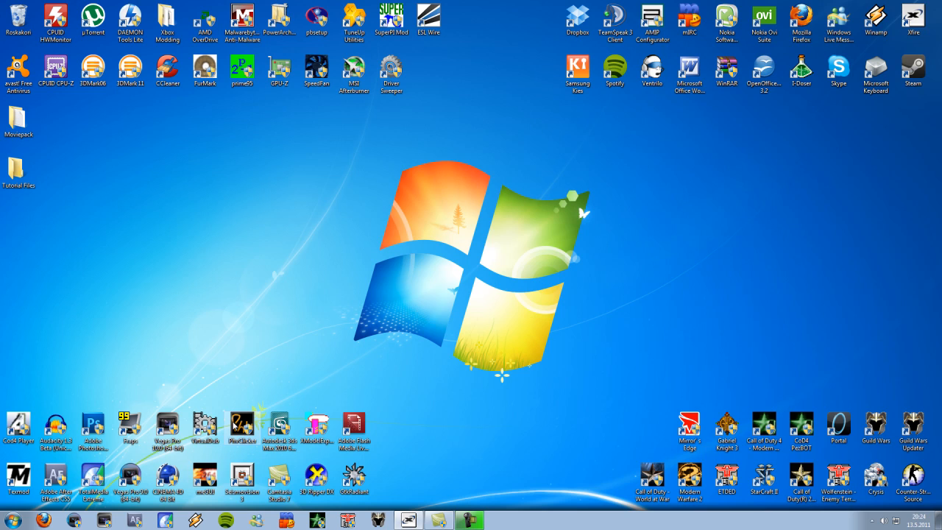
Launch PHV Clicker past UAC, set its delay to 1, start it and hide the window
double_click(241, 424)
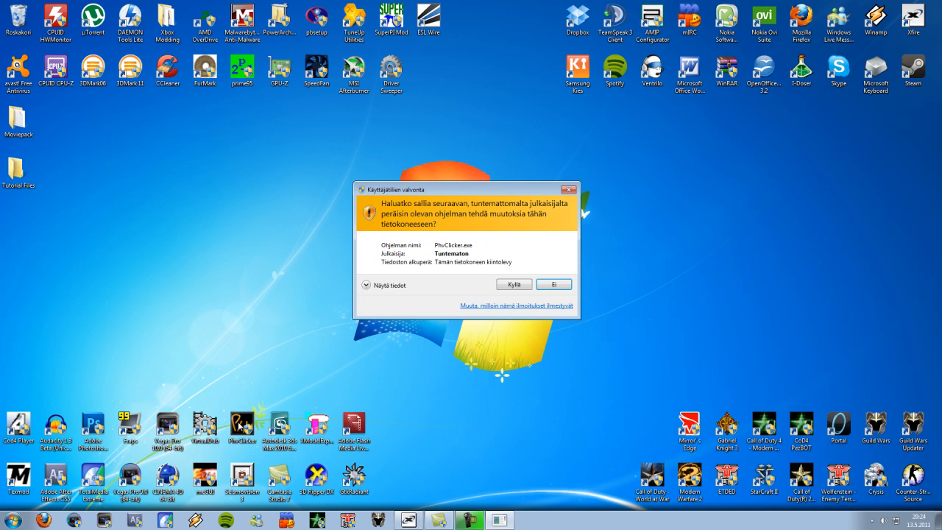
click(513, 284)
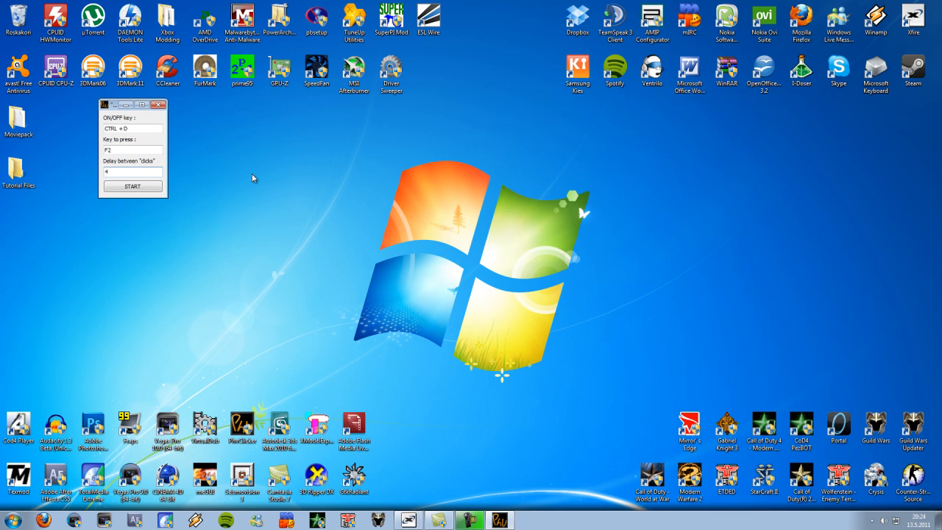
text(1)
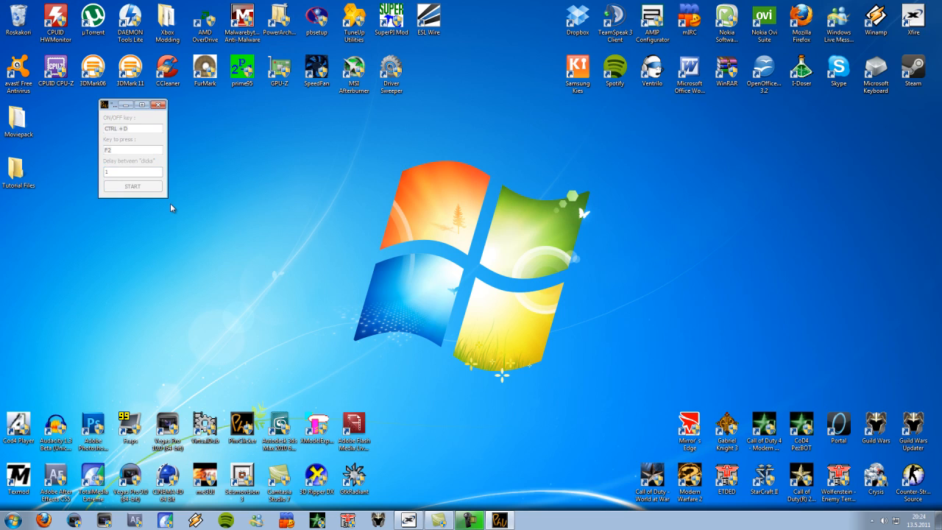
click(159, 105)
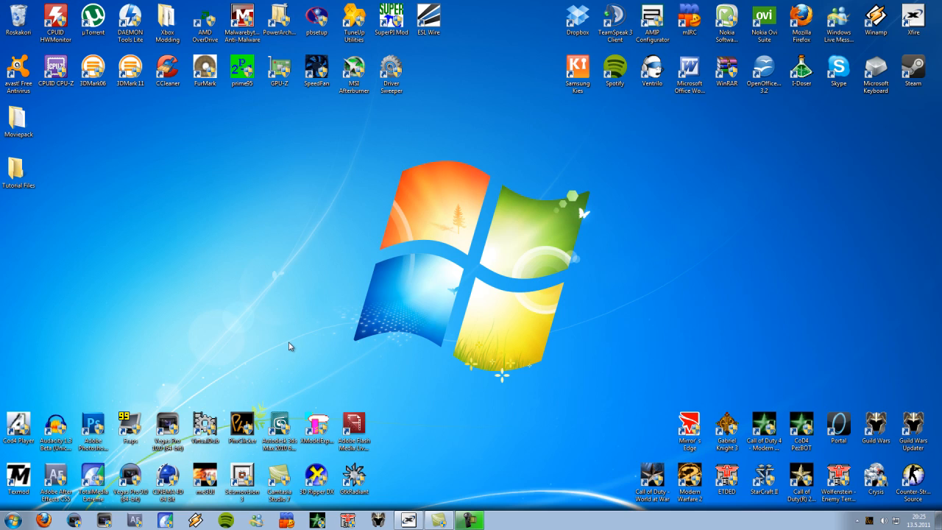
mouse_move(312, 321)
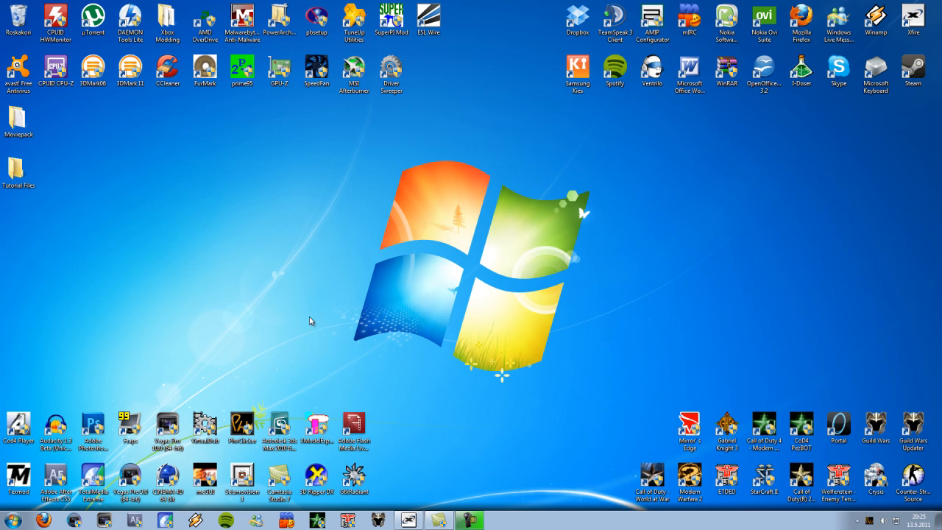
mouse_move(297, 372)
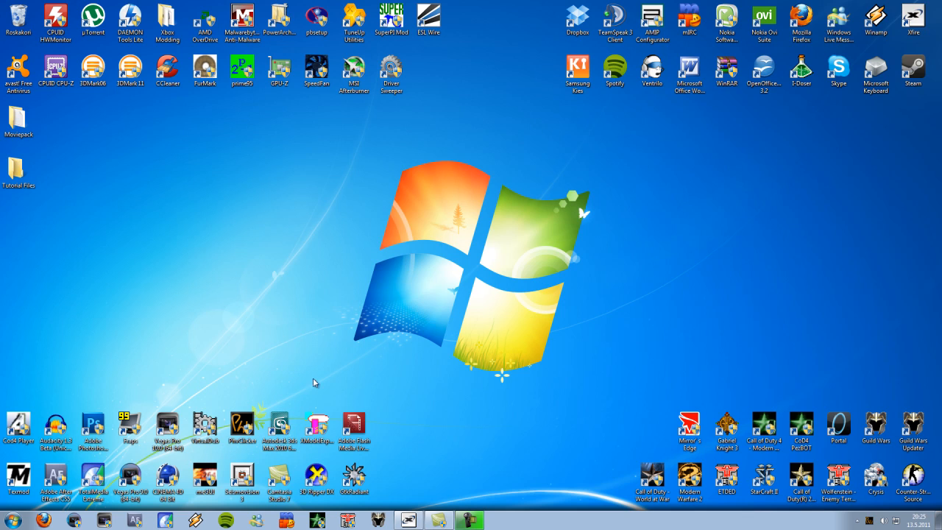
mouse_move(420, 401)
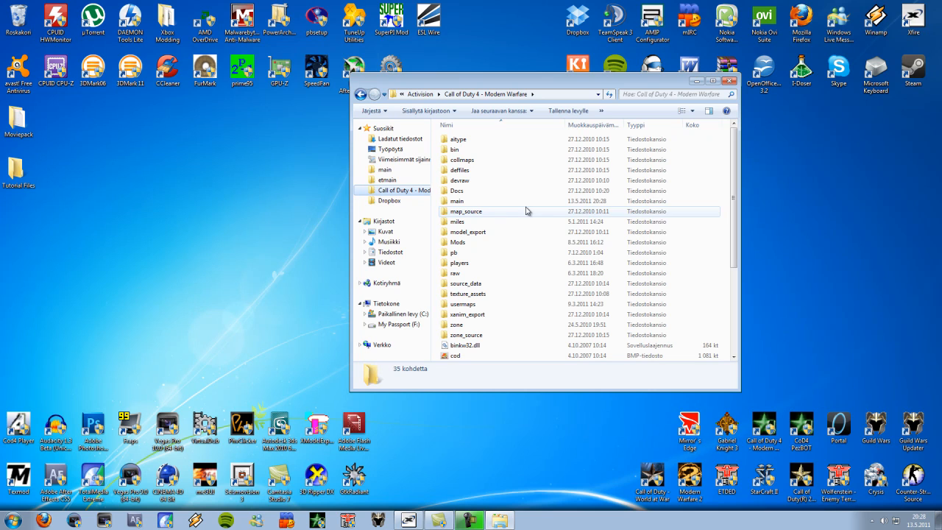
Go into Mods > promodlive211 demos and pick the strike_jumpscope_ii-3 demo to play
double_click(457, 200)
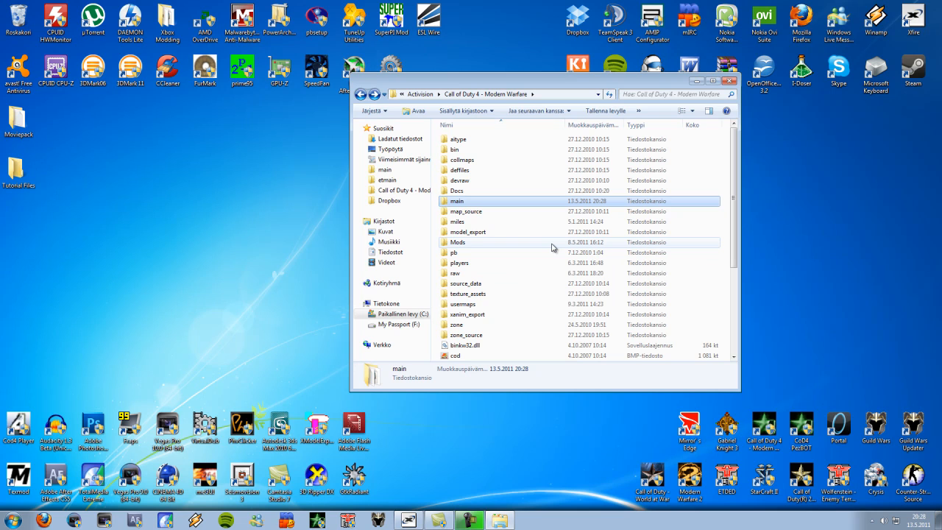
double_click(458, 242)
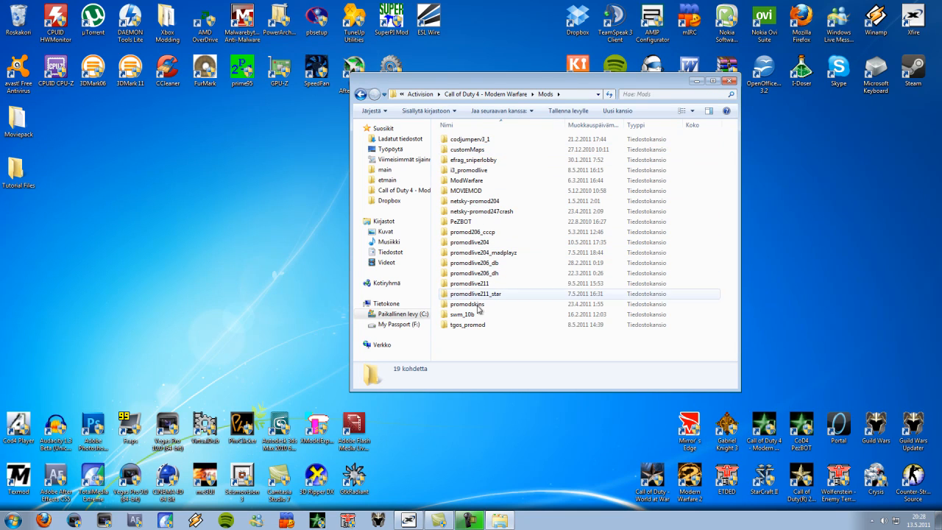
mouse_move(508, 285)
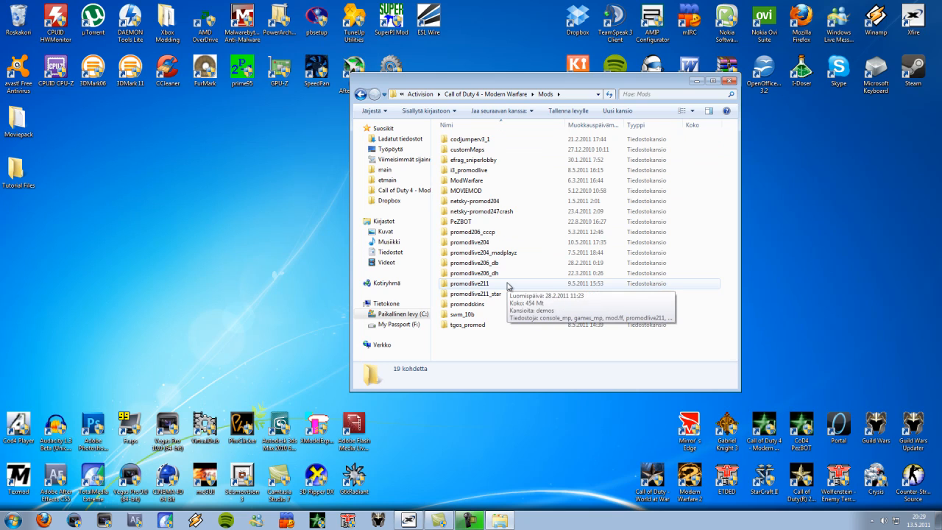
double_click(468, 283)
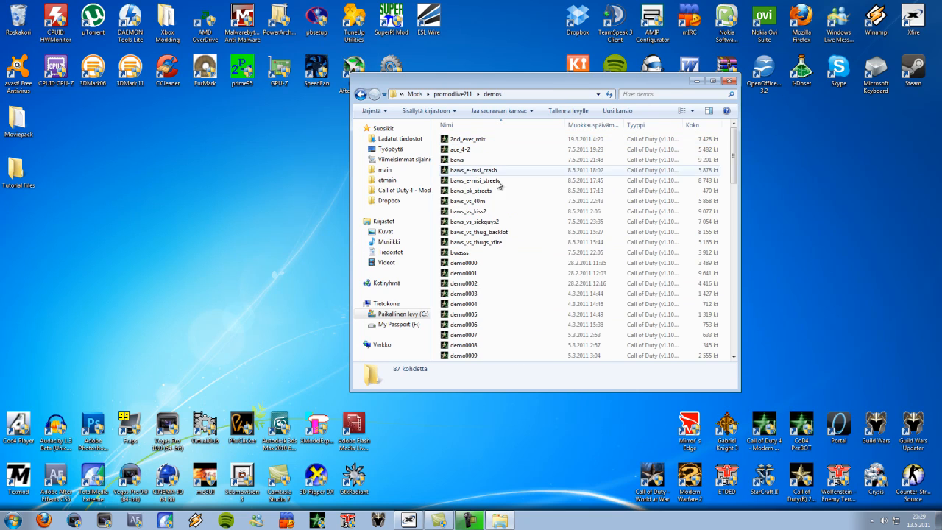
scroll(down, 3)
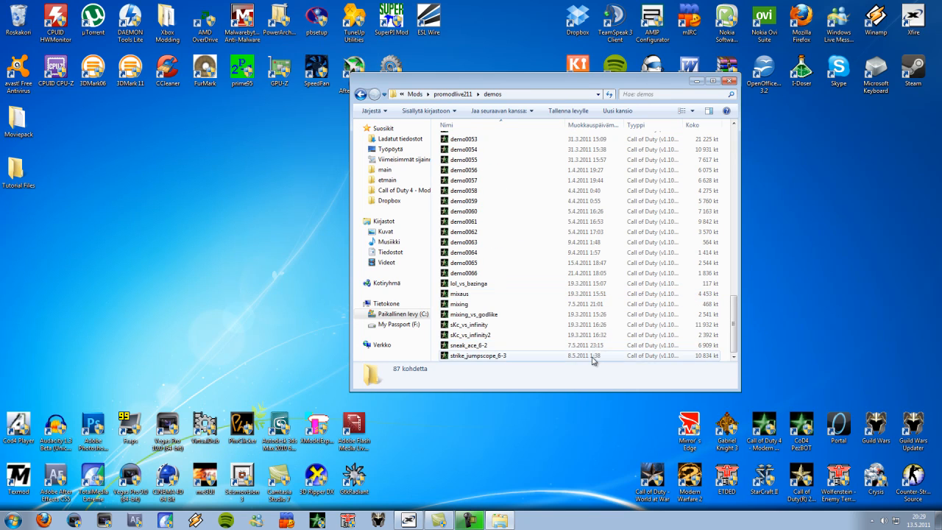
click(477, 355)
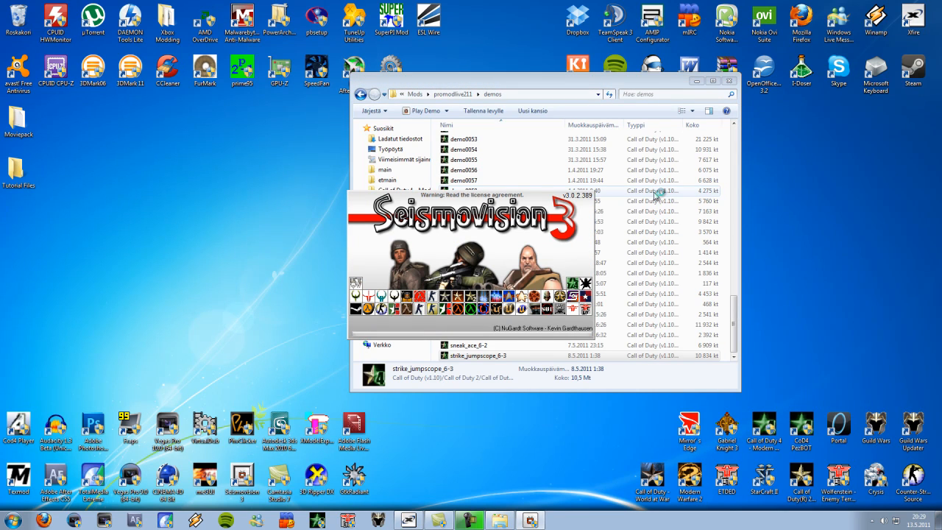
mouse_move(837, 222)
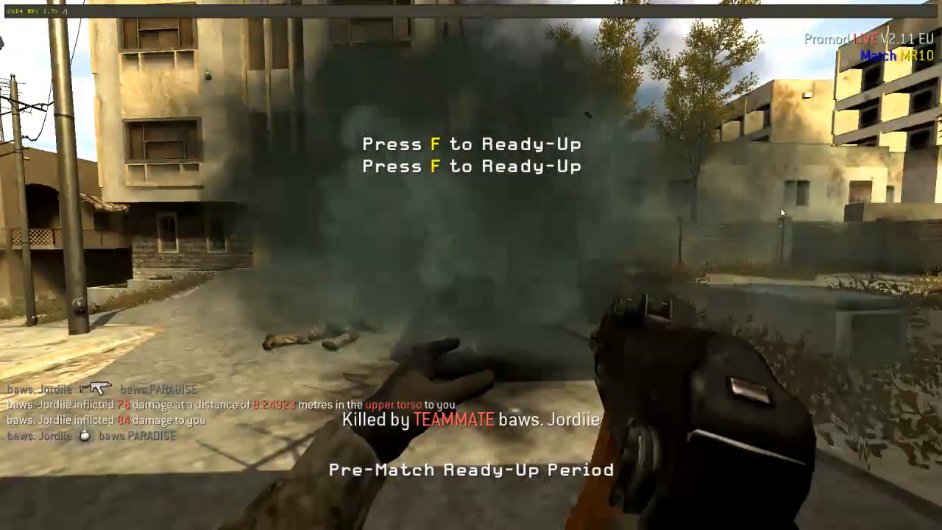
Enter vid_restart in the Call of Duty 4 console during demo playback
text(vid_restart)
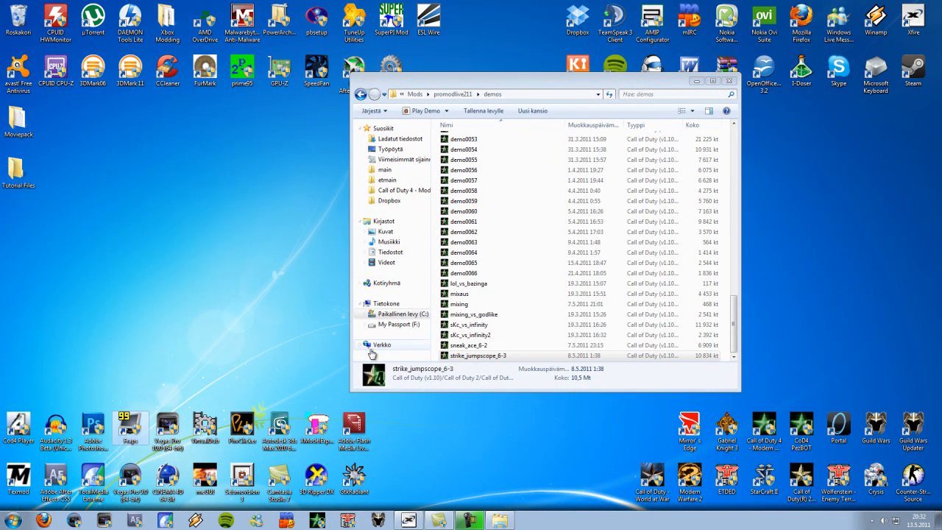
mouse_move(255, 300)
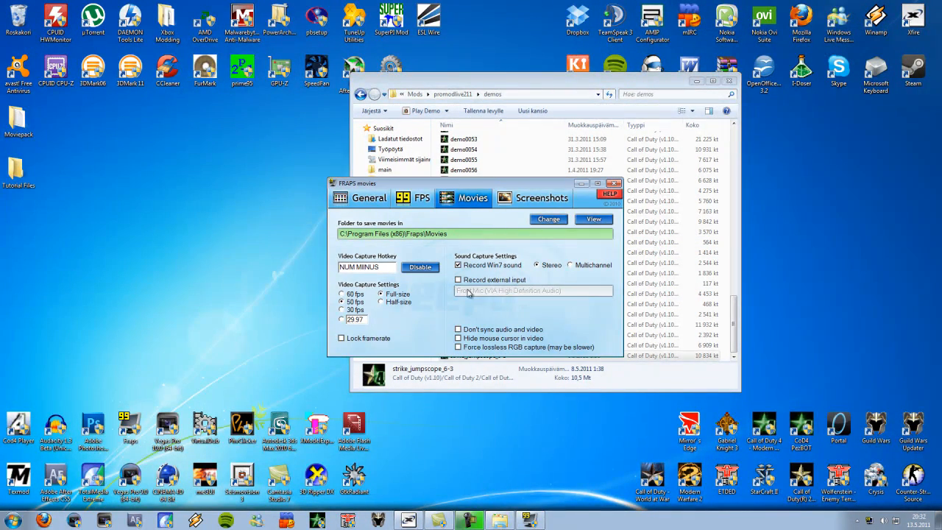
Tick Record Win7 sound in Fraps' Movies settings
click(458, 265)
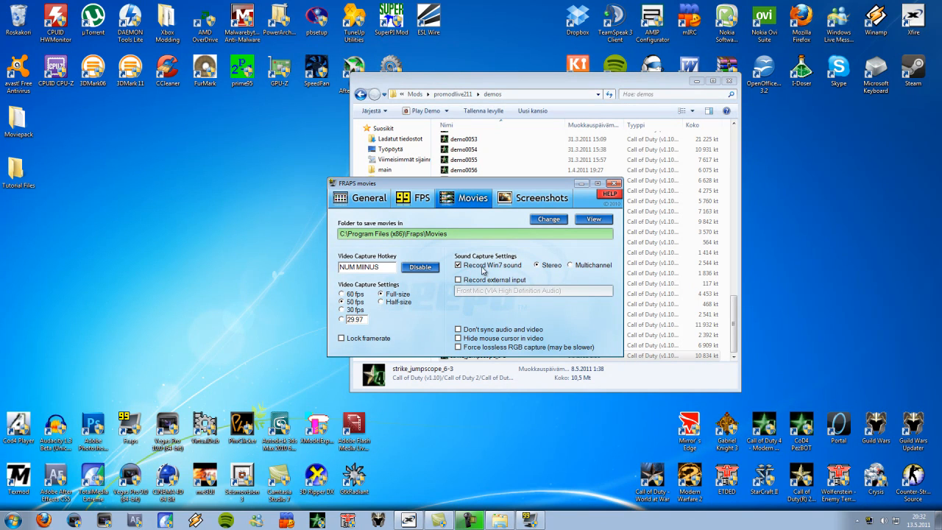
mouse_move(521, 267)
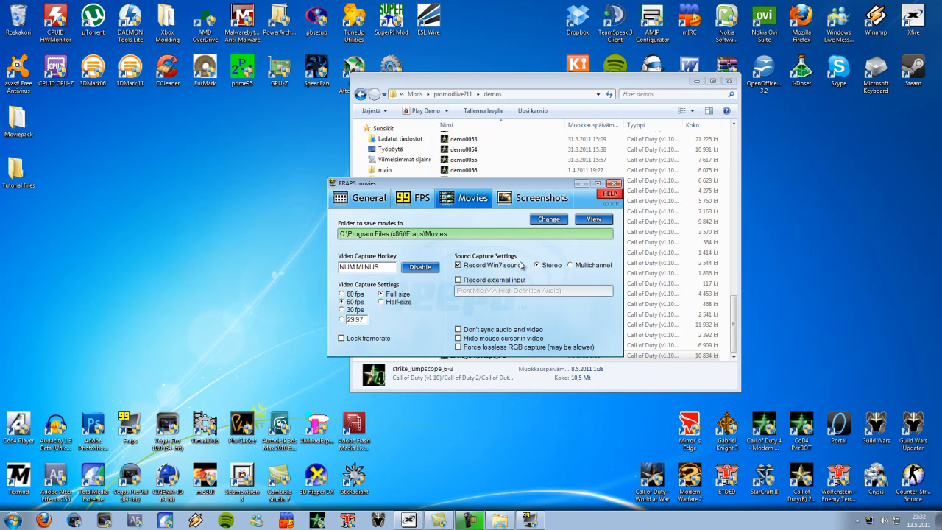
mouse_move(493, 271)
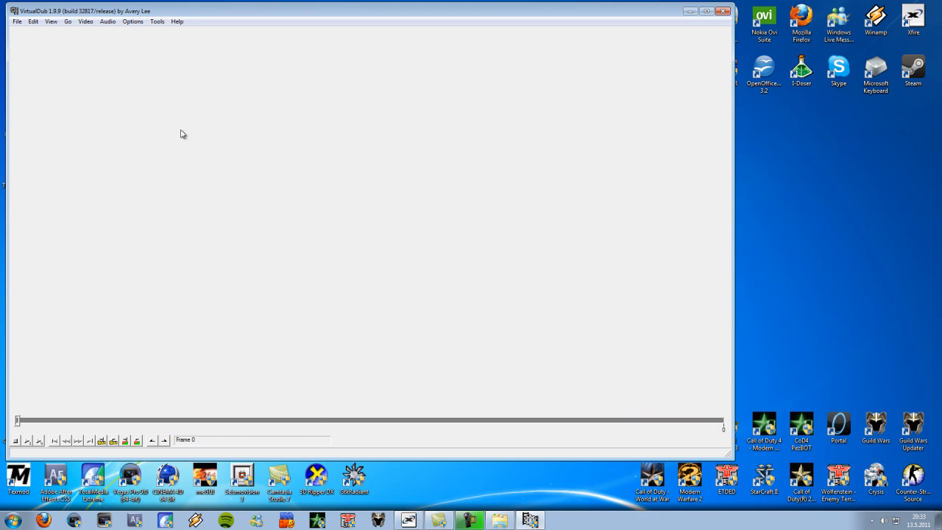
Load shot0000.tga from the screenshots library as VirtualDub's video sequence
click(15, 31)
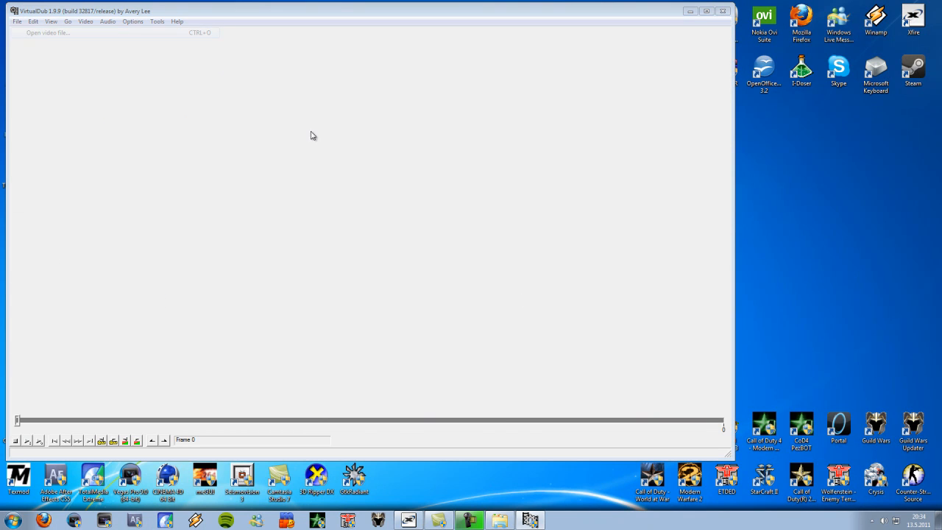
click(47, 32)
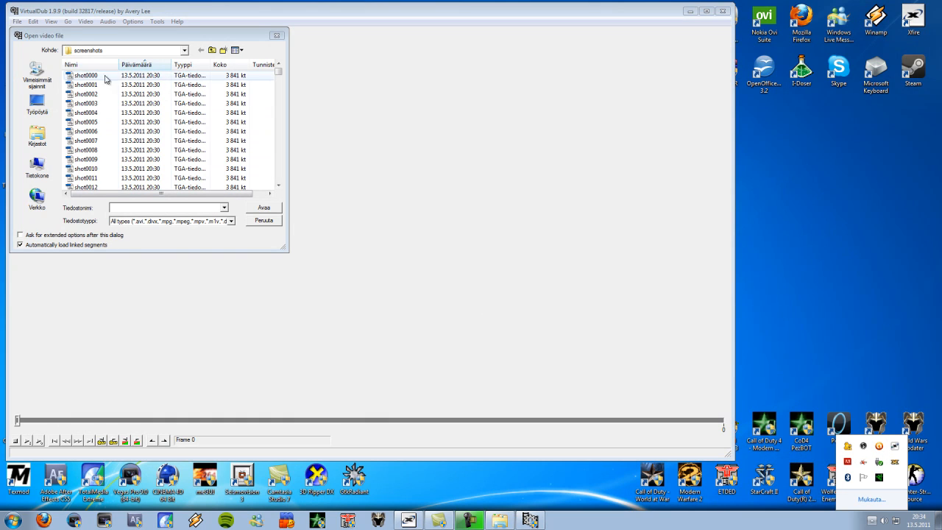
click(30, 139)
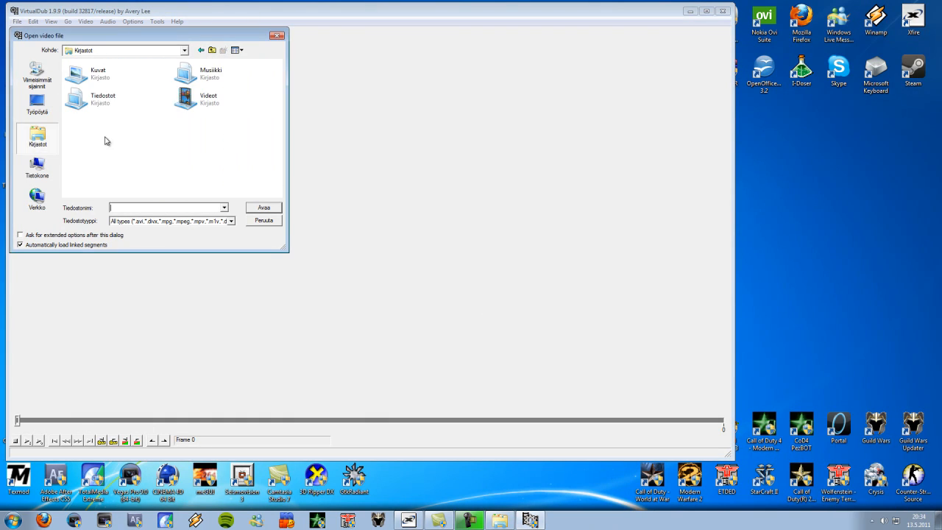
click(29, 100)
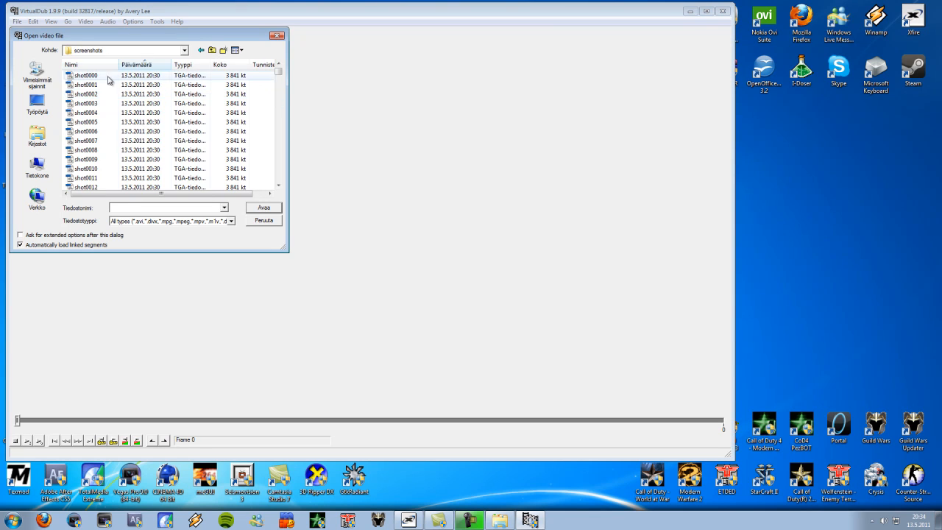
double_click(82, 76)
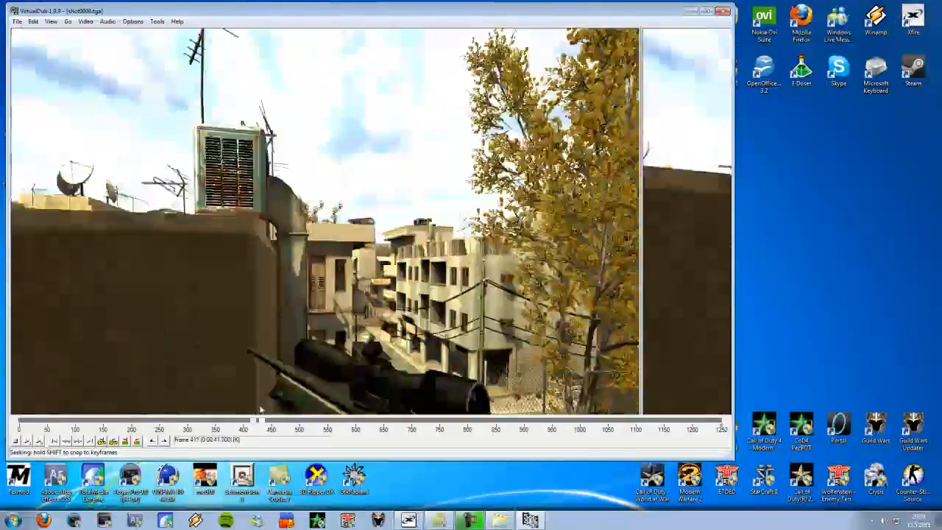
Scrub through the clip and enlarge the input and output preview panes to 100%
drag(258, 421, 707, 421)
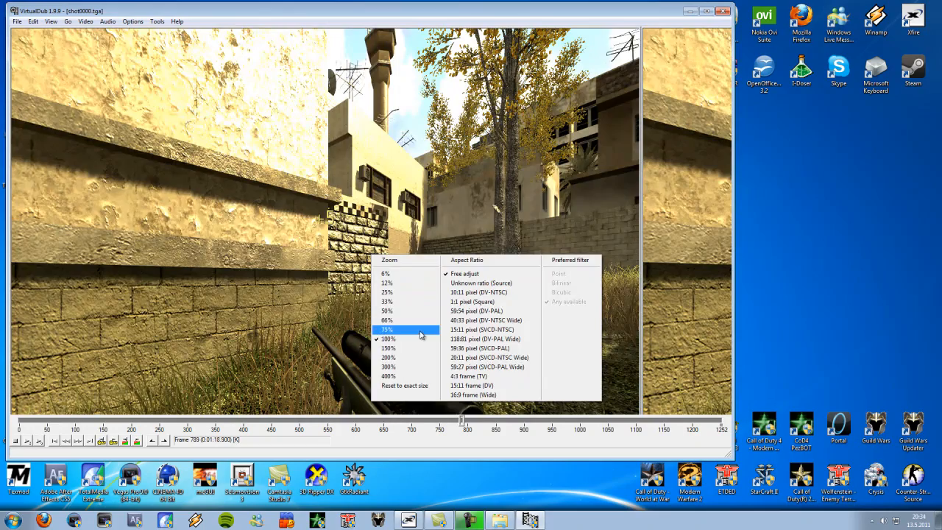
click(387, 339)
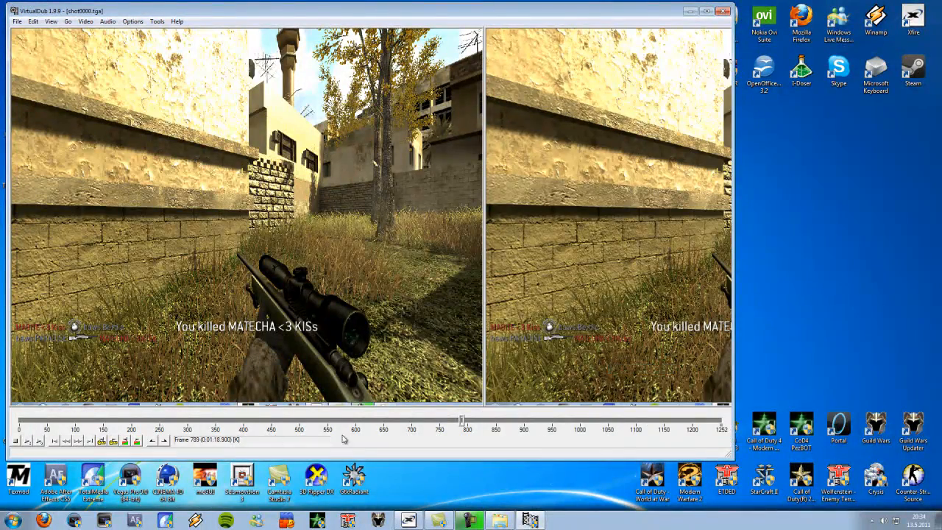
drag(462, 421, 251, 421)
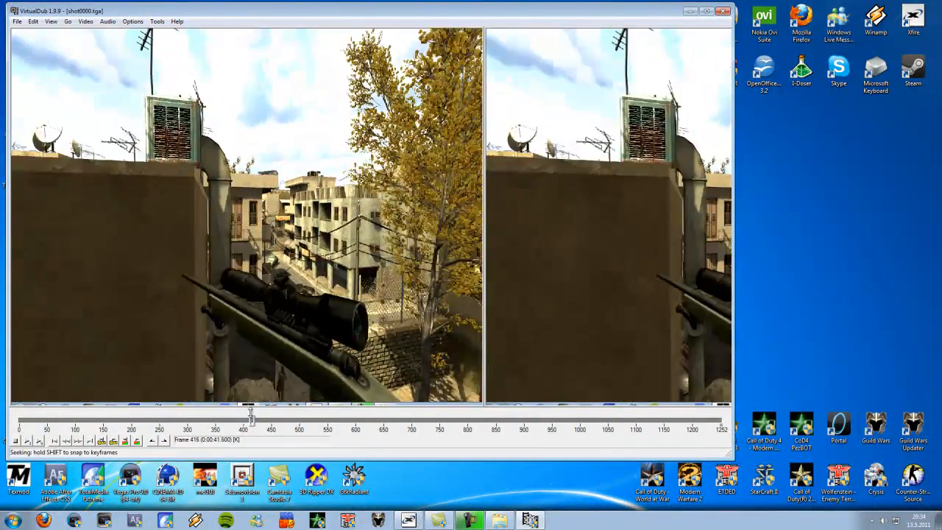
Change the clip's frame rate to 200 fps via Video > Frame Rate
click(84, 22)
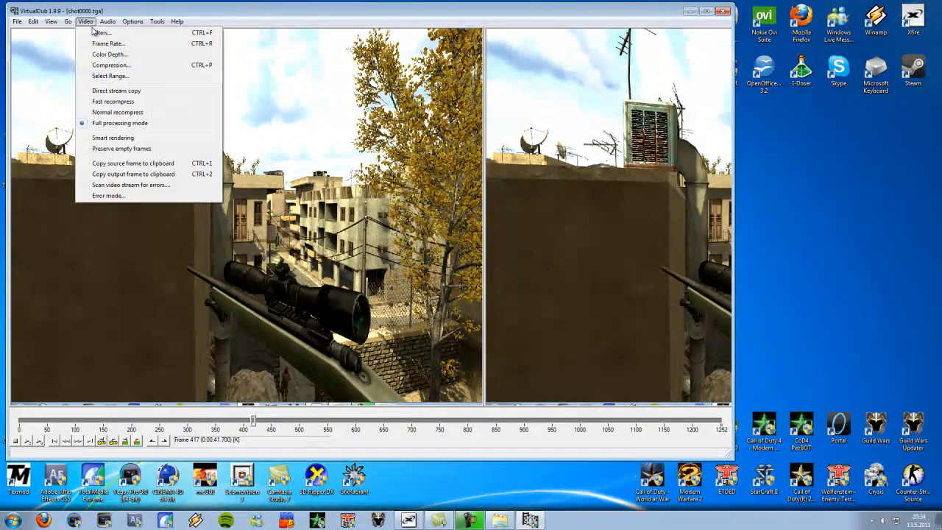
click(106, 43)
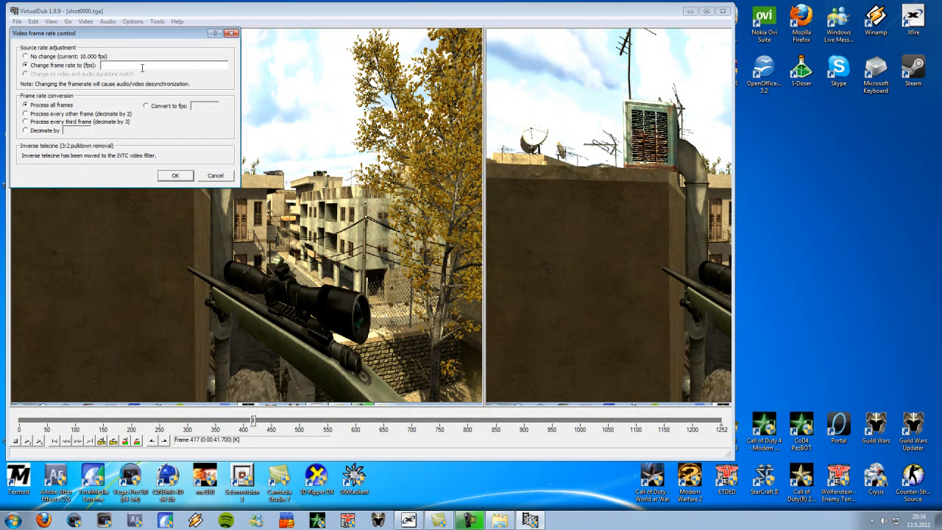
text(200)
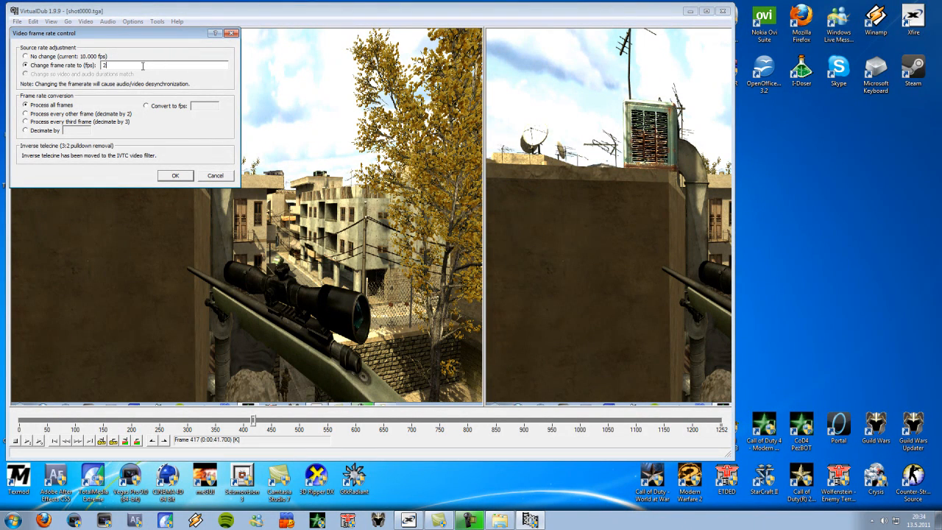
text(500)
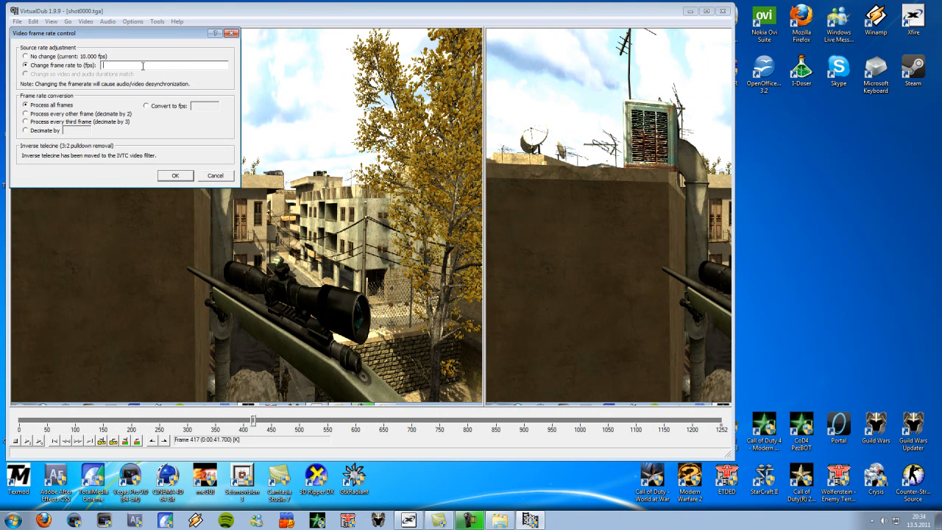
text(200)
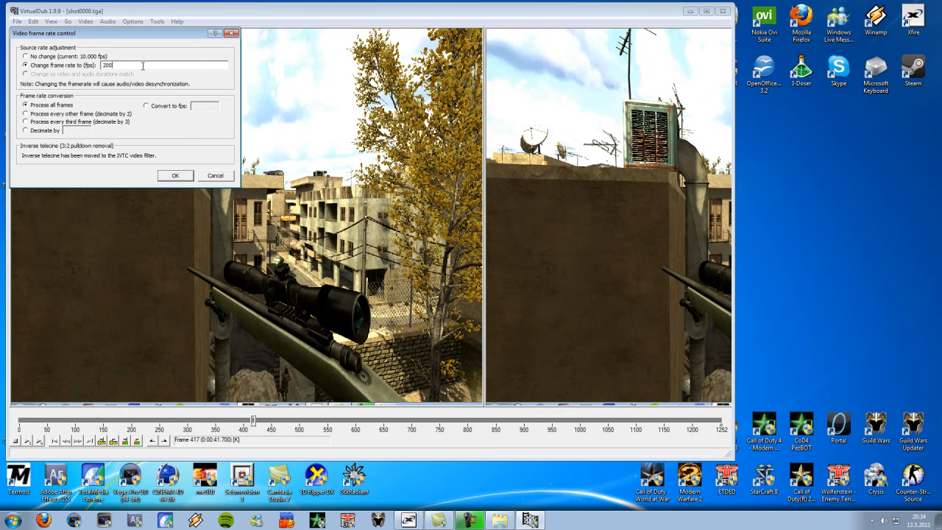
click(175, 175)
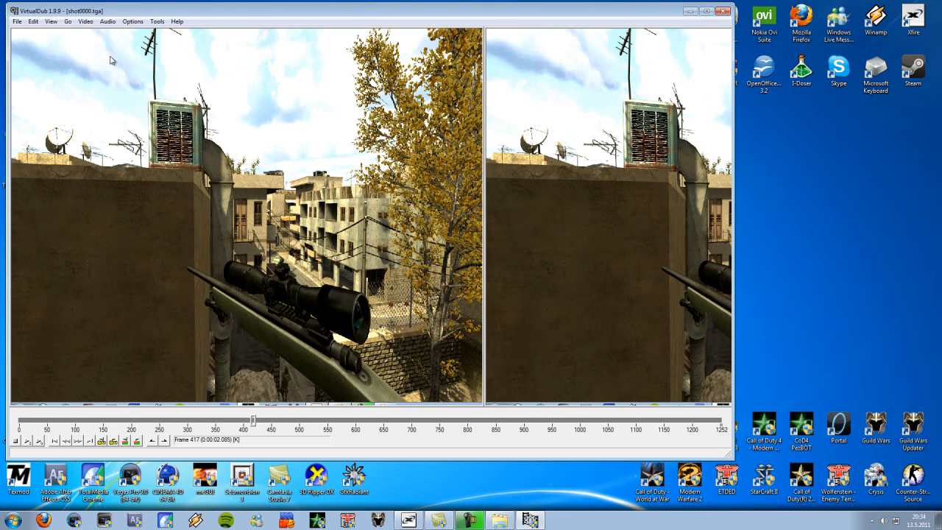
click(85, 22)
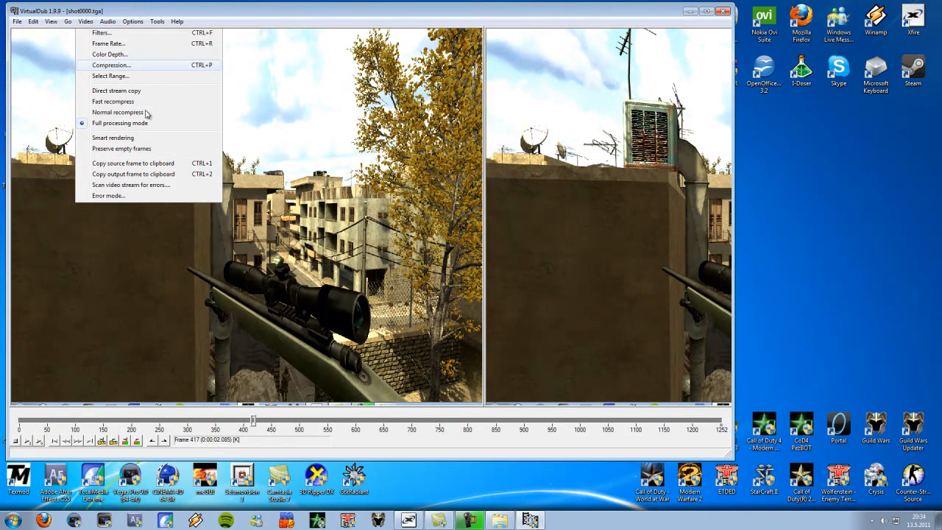
click(109, 64)
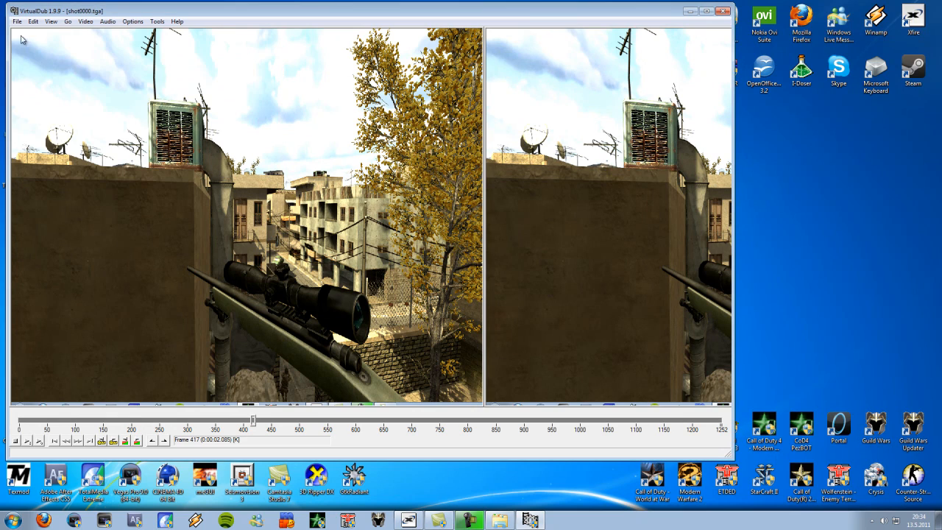
click(13, 21)
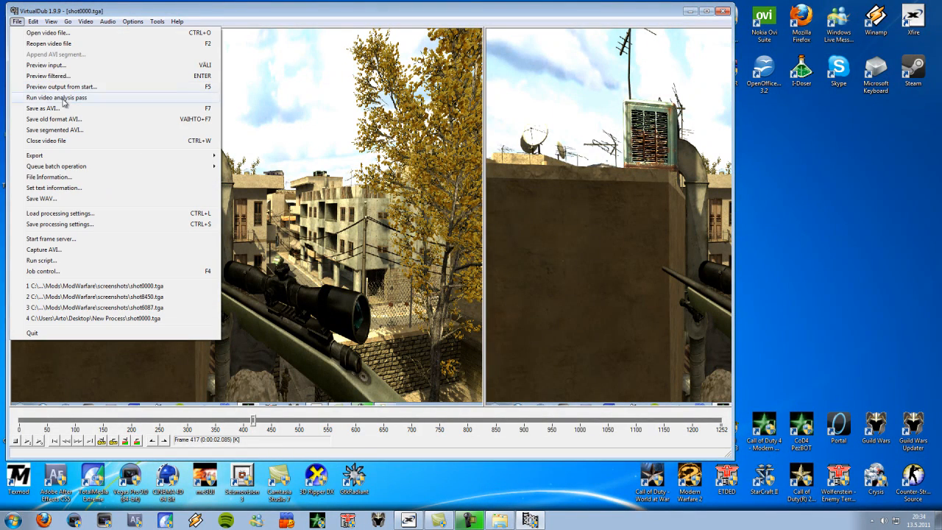
Save the clip as an AVI named vdub_render in the Tutorial Files folder, starting the render
click(44, 109)
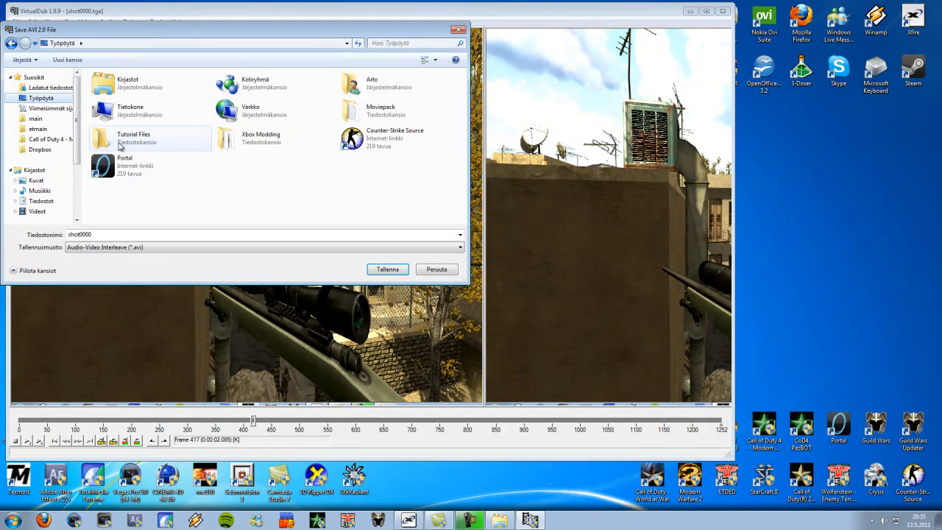
double_click(133, 134)
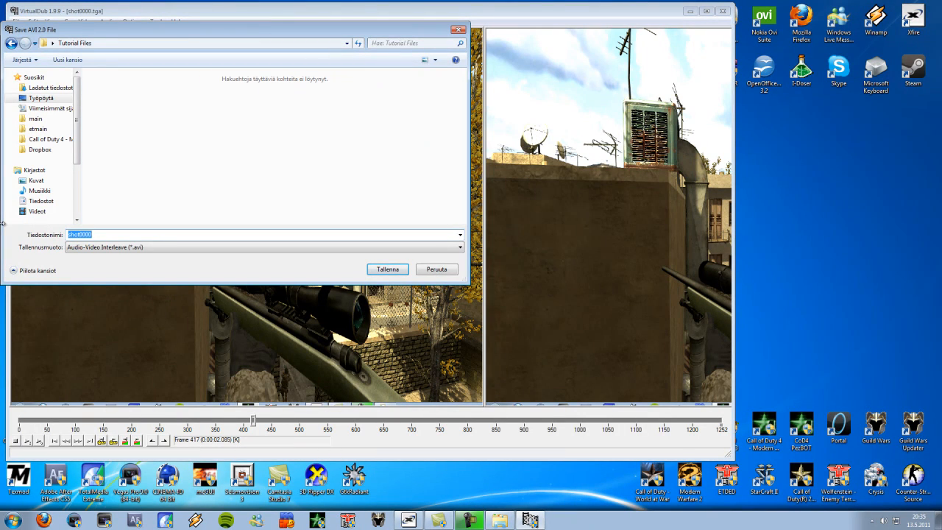
text(vdub_t)
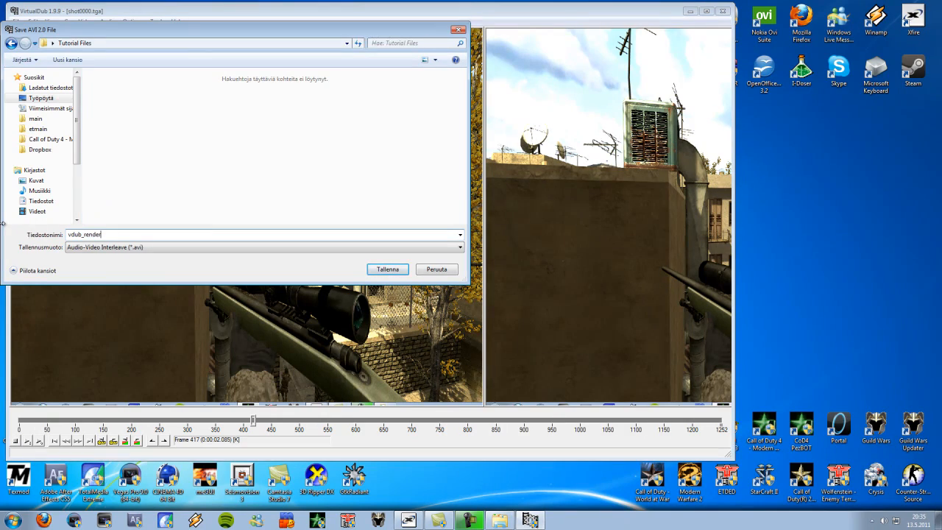
click(387, 268)
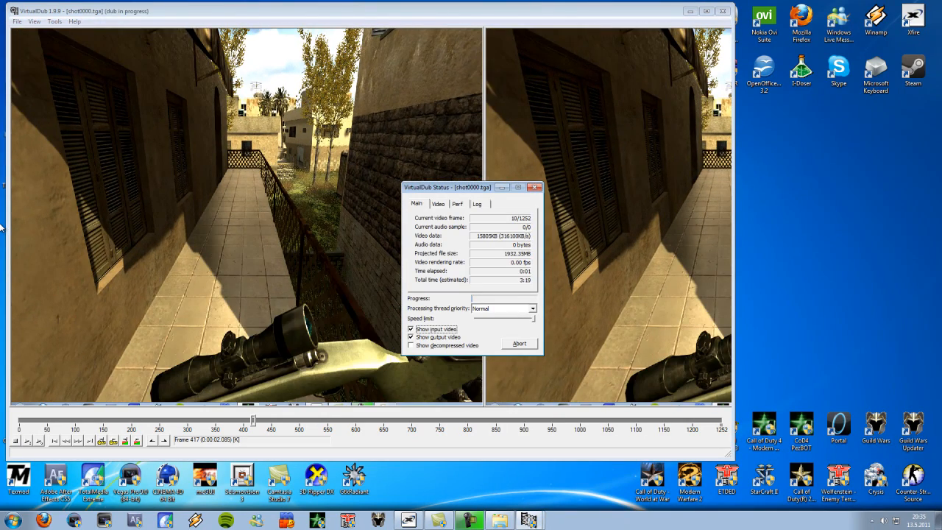
Raise the render's processing thread priority
click(527, 309)
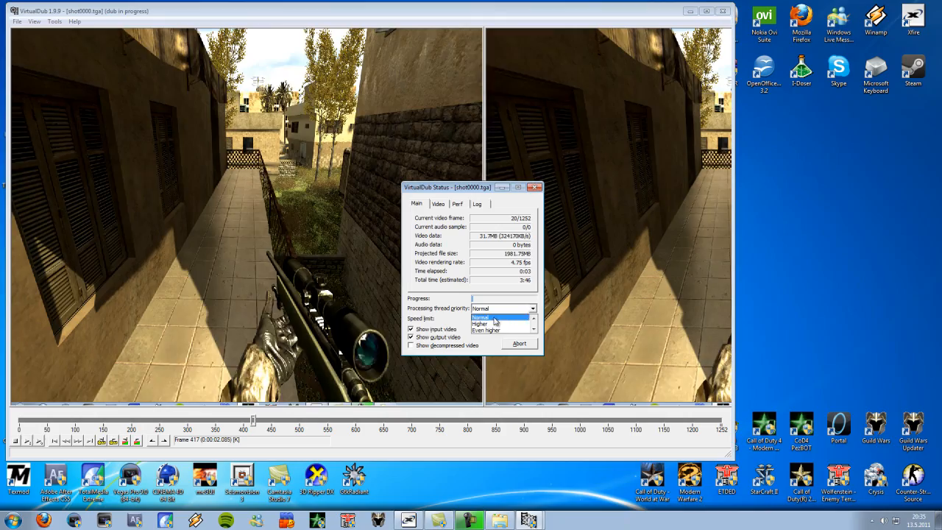
click(491, 330)
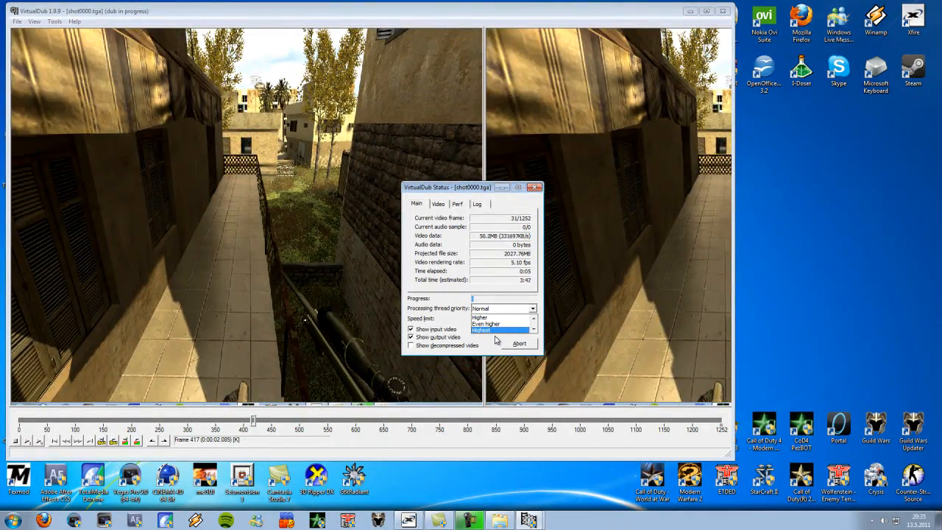
click(479, 330)
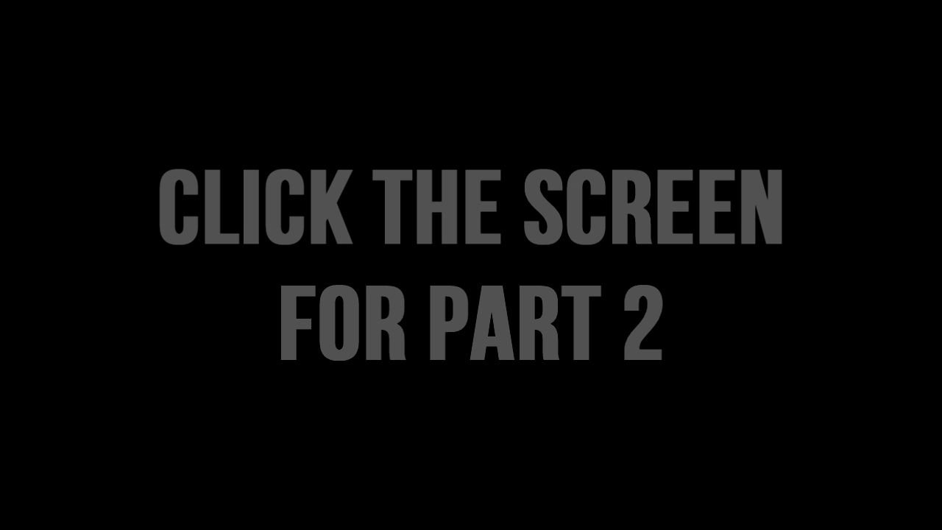
click(471, 265)
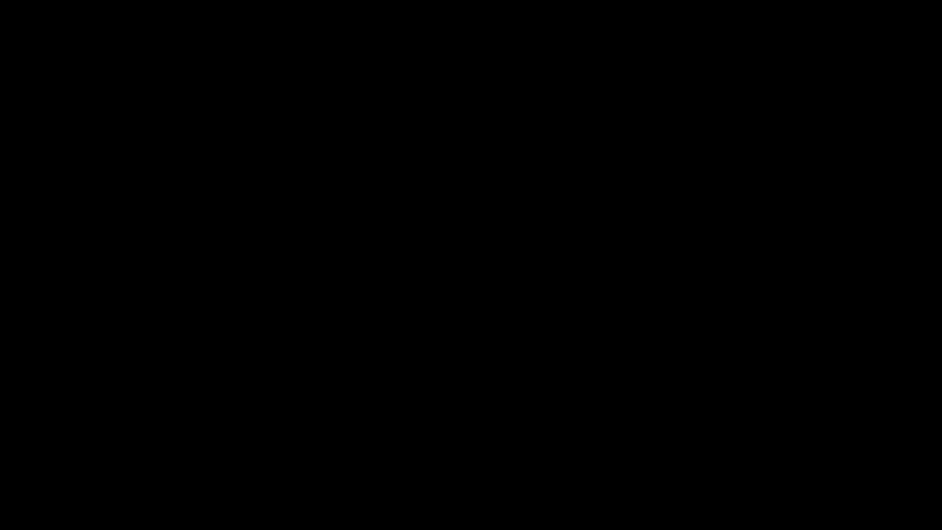